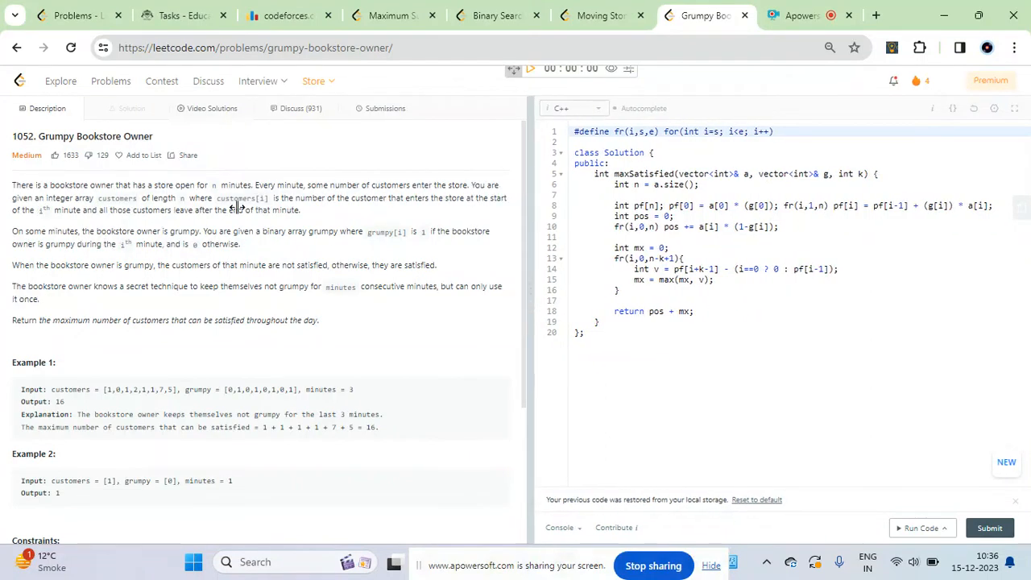
- Zoom in on the Grumpy Bookstore Owner description panel for larger text
{"action": "double_click", "coordinate": [77, 135]}
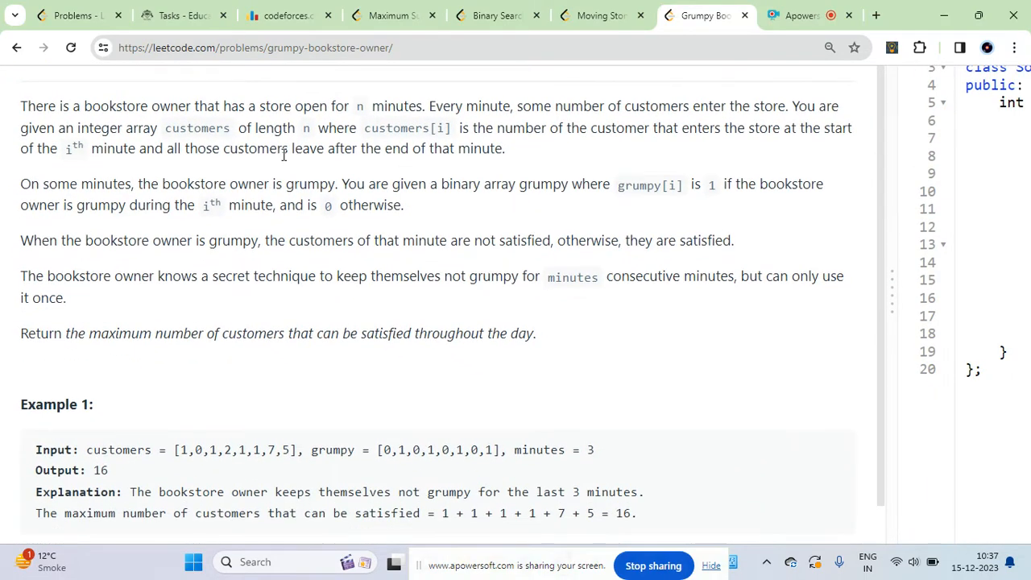
{"action": "double_click", "coordinate": [397, 127]}
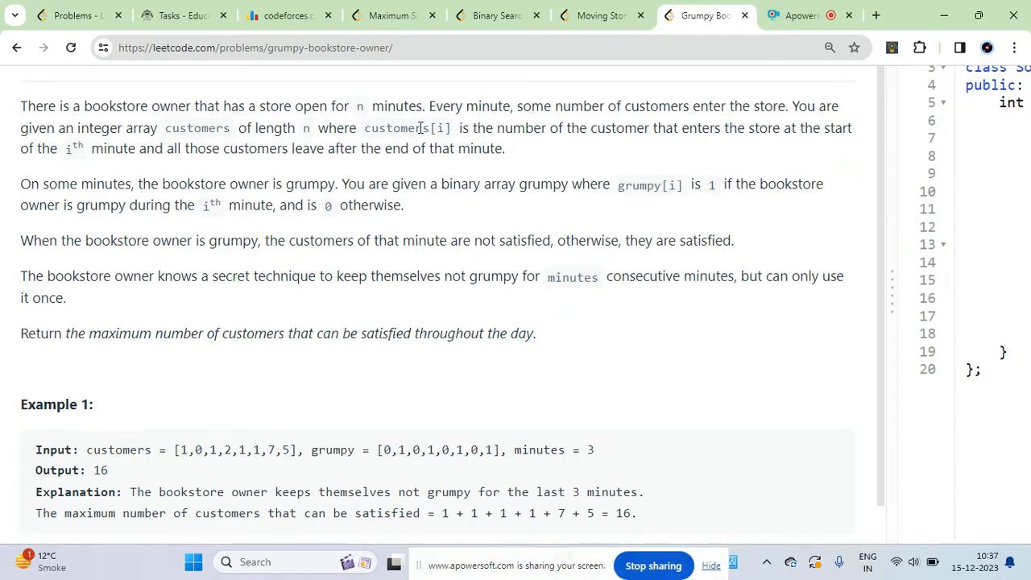
{"action": "mouse_move", "coordinate": [322, 145]}
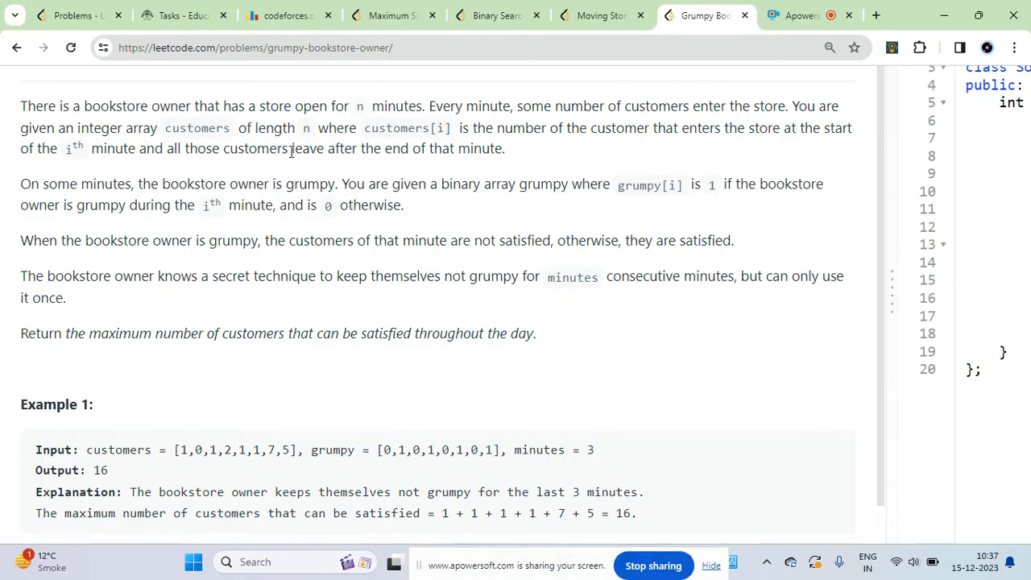
{"action": "mouse_move", "coordinate": [304, 183]}
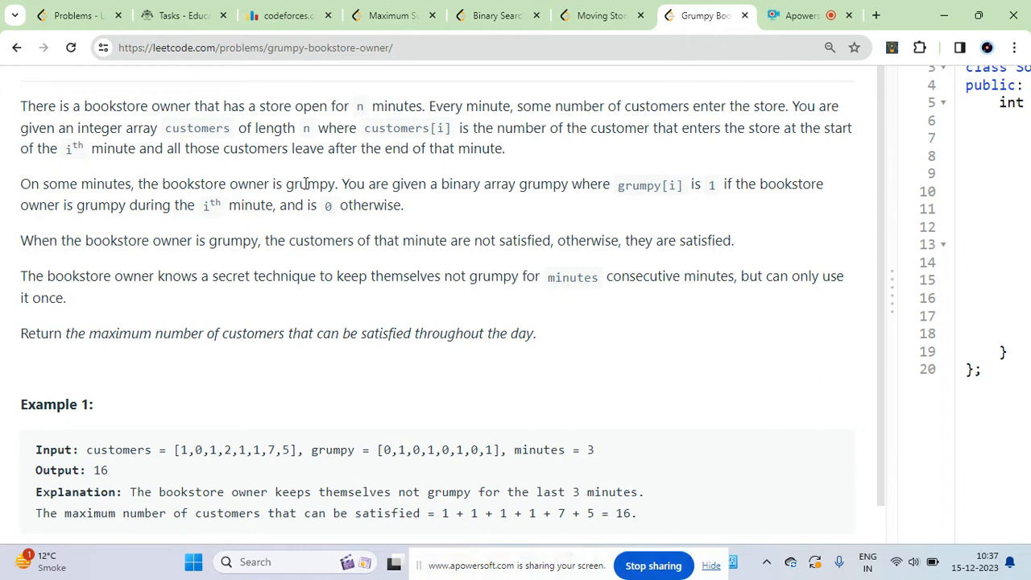
{"action": "mouse_move", "coordinate": [251, 204]}
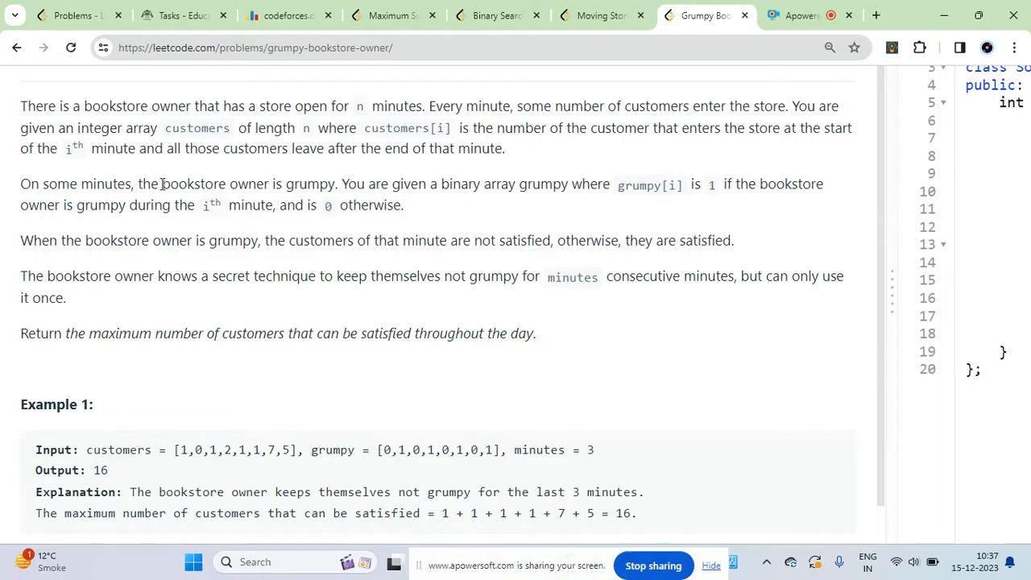
{"action": "double_click", "coordinate": [58, 183]}
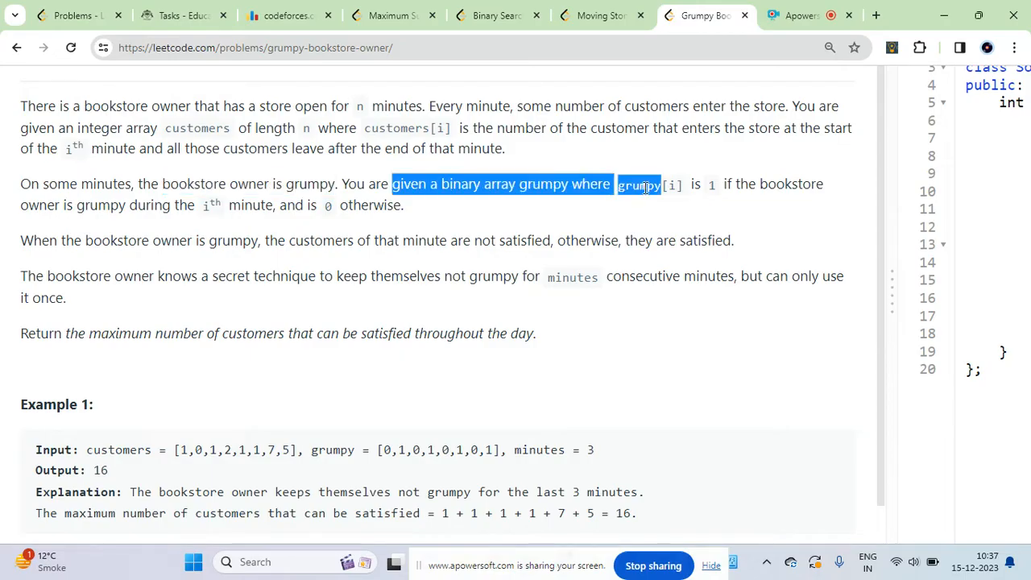
{"action": "left_click", "coordinate": [709, 184]}
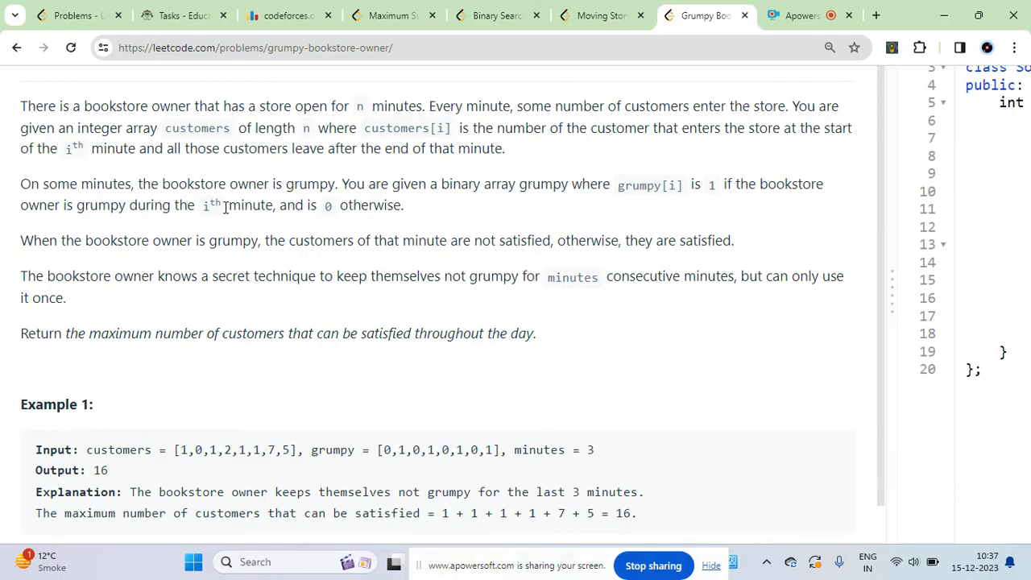
{"action": "double_click", "coordinate": [209, 204]}
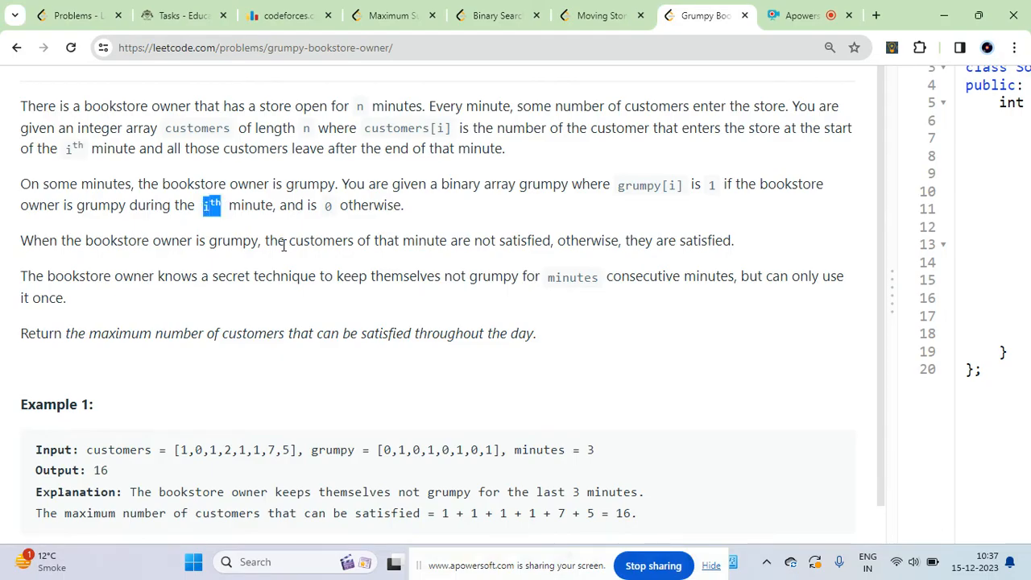
{"action": "double_click", "coordinate": [321, 240]}
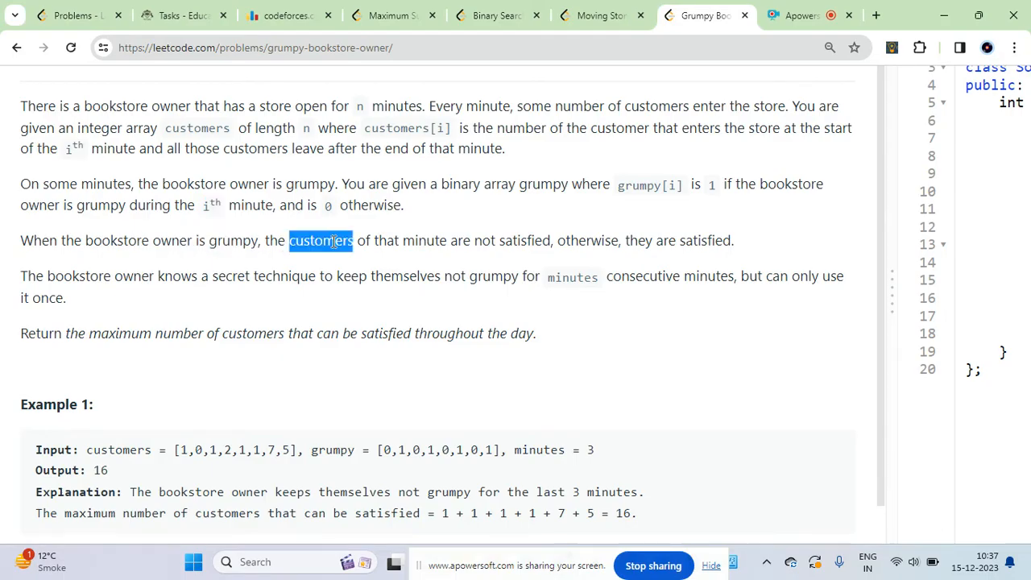
{"action": "left_click", "coordinate": [578, 232]}
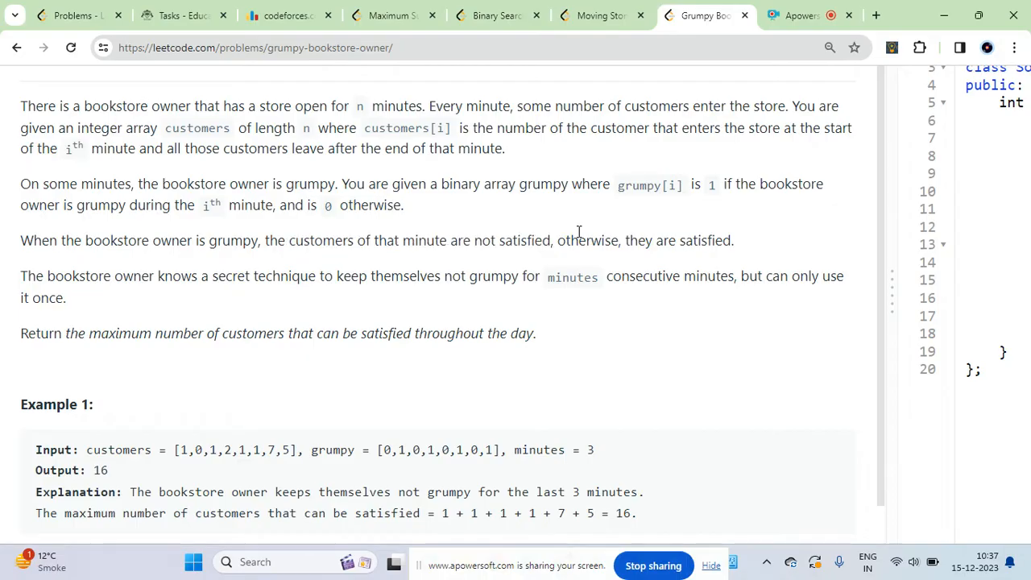
{"action": "mouse_move", "coordinate": [222, 274]}
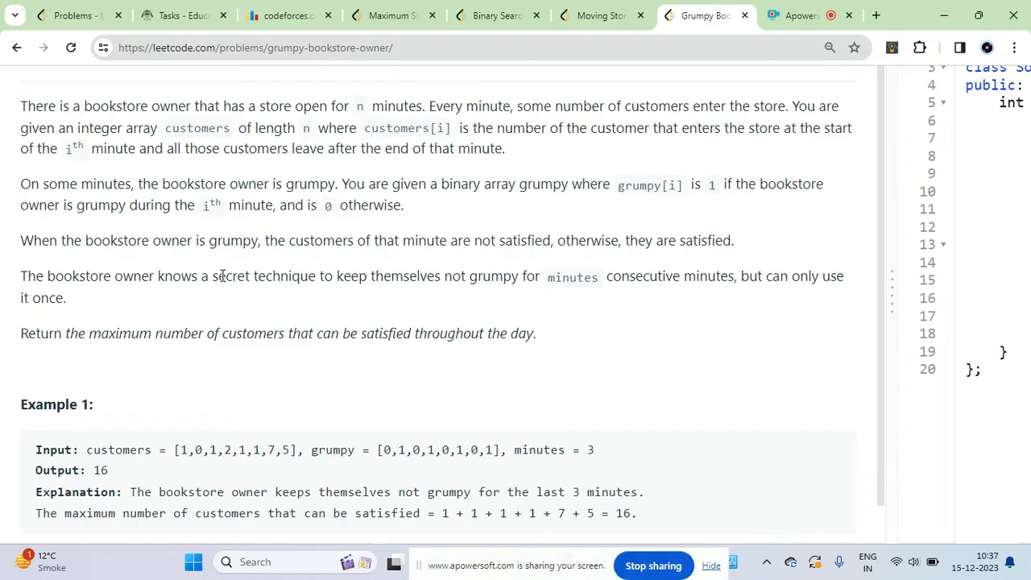
{"action": "left_click_drag", "start_coordinate": [115, 277], "coordinate": [319, 277]}
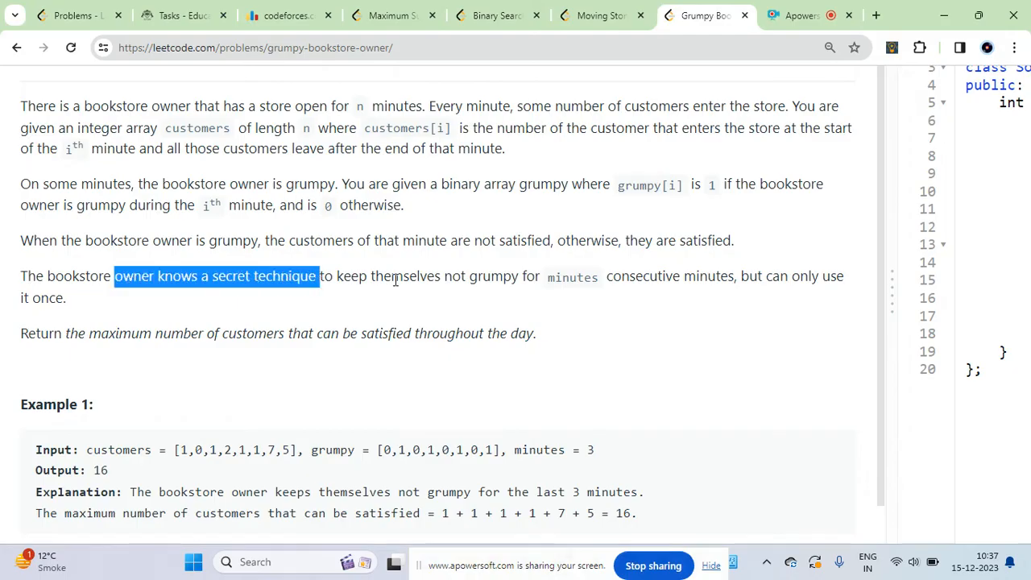
{"action": "left_click", "coordinate": [636, 266]}
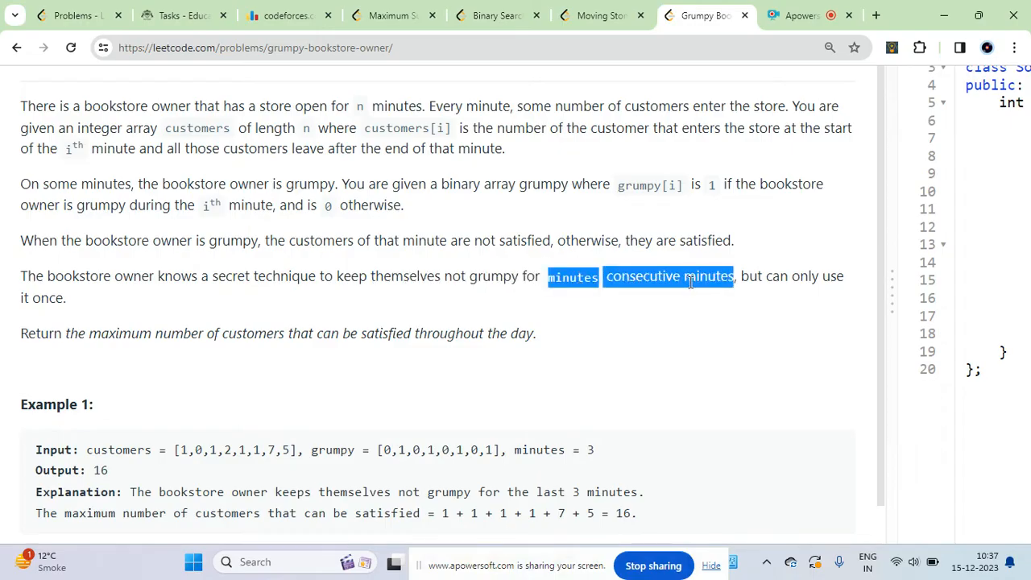
{"action": "left_click", "coordinate": [522, 316]}
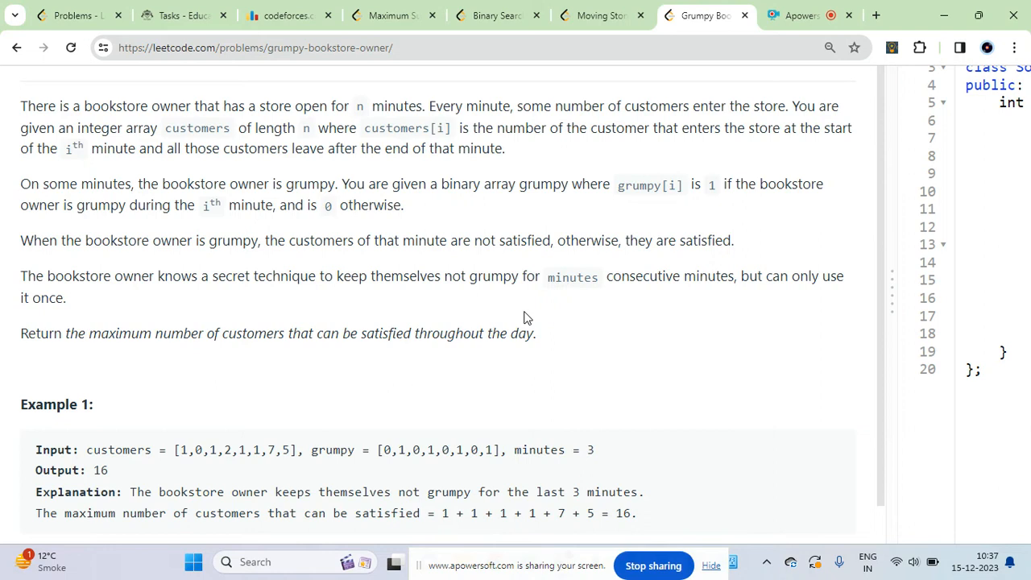
{"action": "mouse_move", "coordinate": [489, 323]}
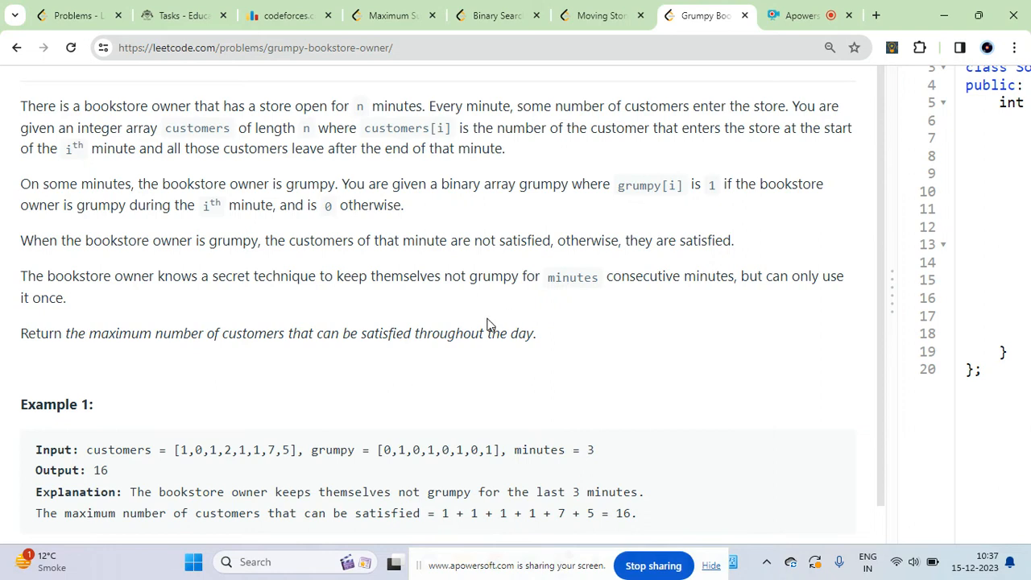
- Scroll to Example 1 and select its customers and grumpy input arrays for copying
{"action": "scroll", "scroll_direction": "down", "scroll_amount": 3}
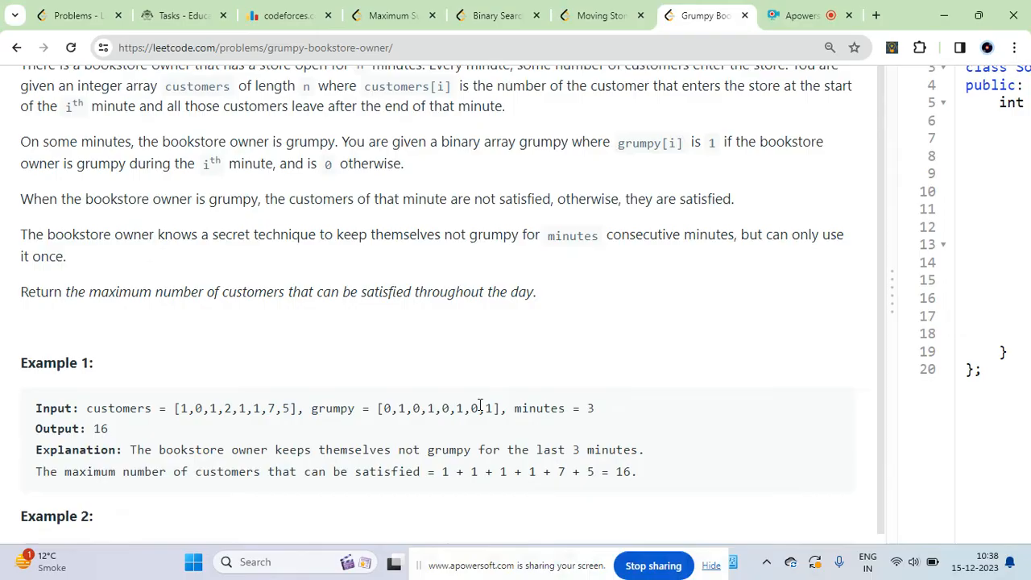
{"action": "double_click", "coordinate": [387, 409]}
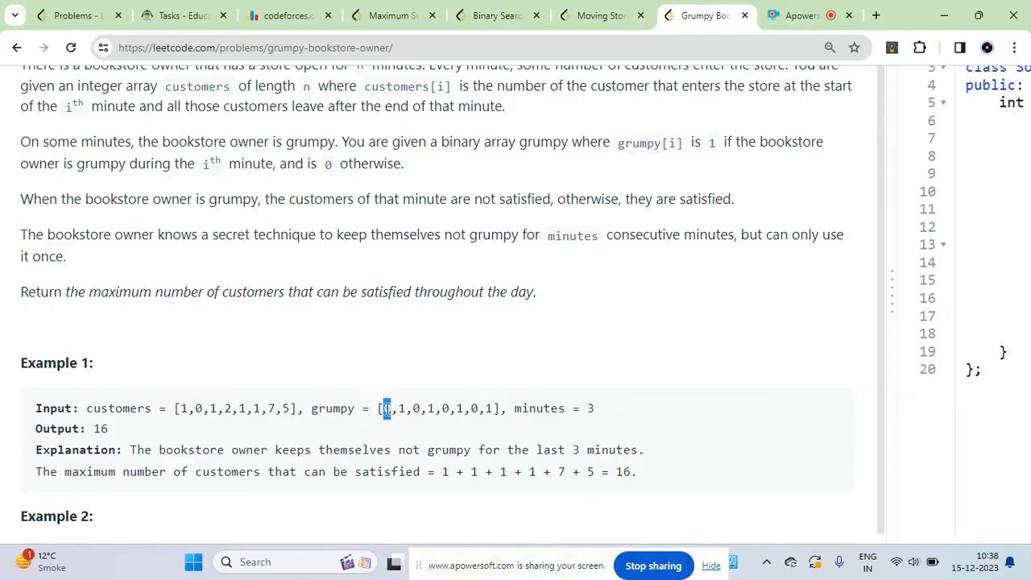
{"action": "left_click_drag", "start_coordinate": [385, 409], "coordinate": [493, 409]}
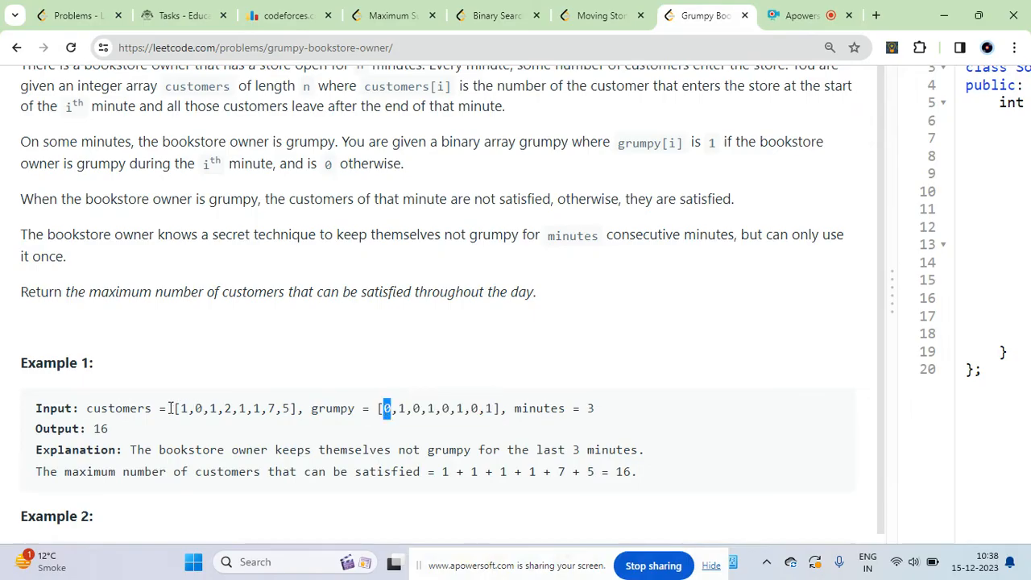
{"action": "left_click_drag", "start_coordinate": [383, 409], "coordinate": [594, 409]}
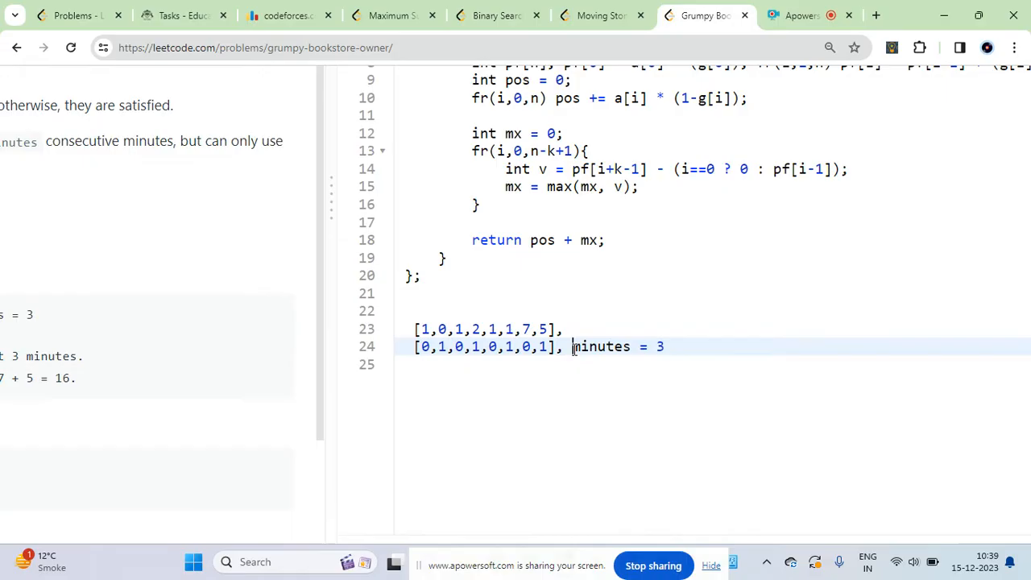
- Note Example 1's arrays below the class with minutes = 3 on its own line
{"action": "key", "text": "Enter"}
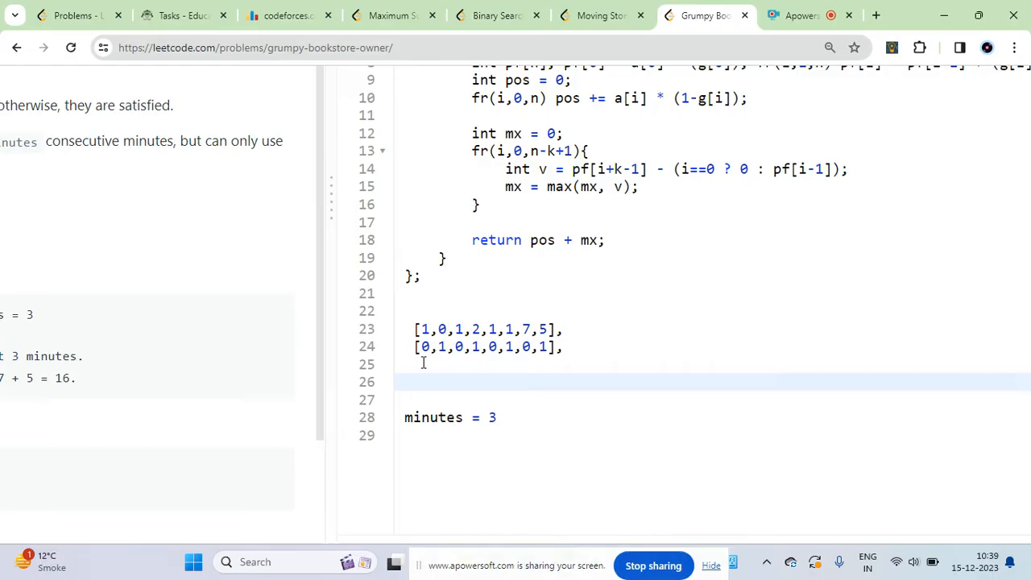
{"action": "type", "text": "1"}
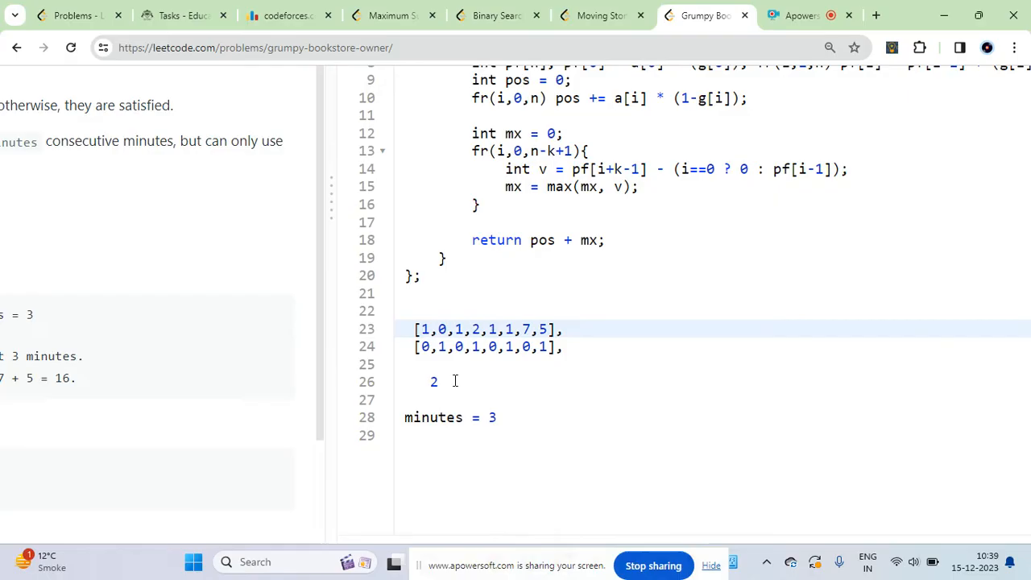
{"action": "left_click", "coordinate": [496, 328]}
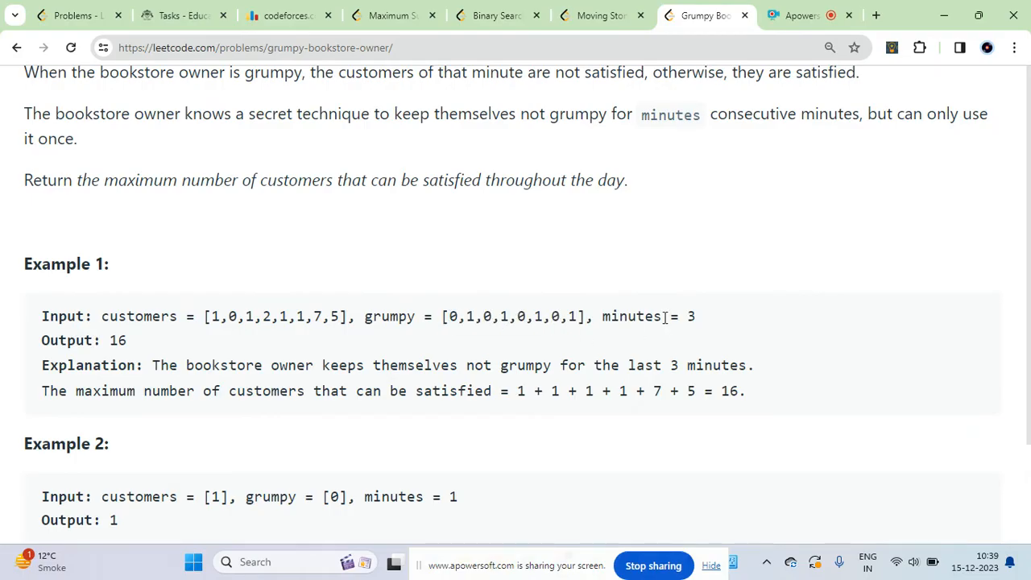
{"action": "double_click", "coordinate": [632, 316]}
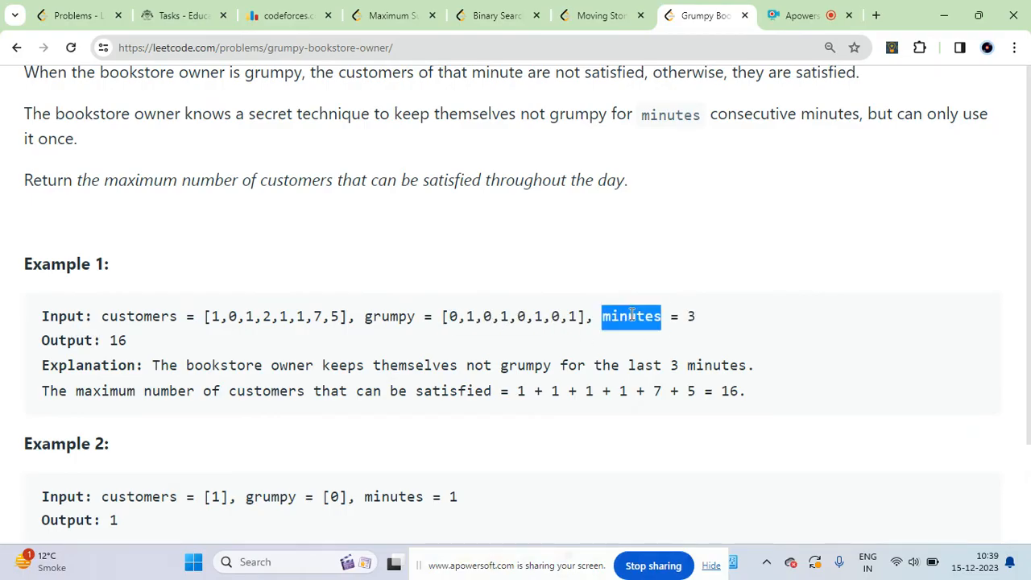
{"action": "left_click", "coordinate": [689, 316]}
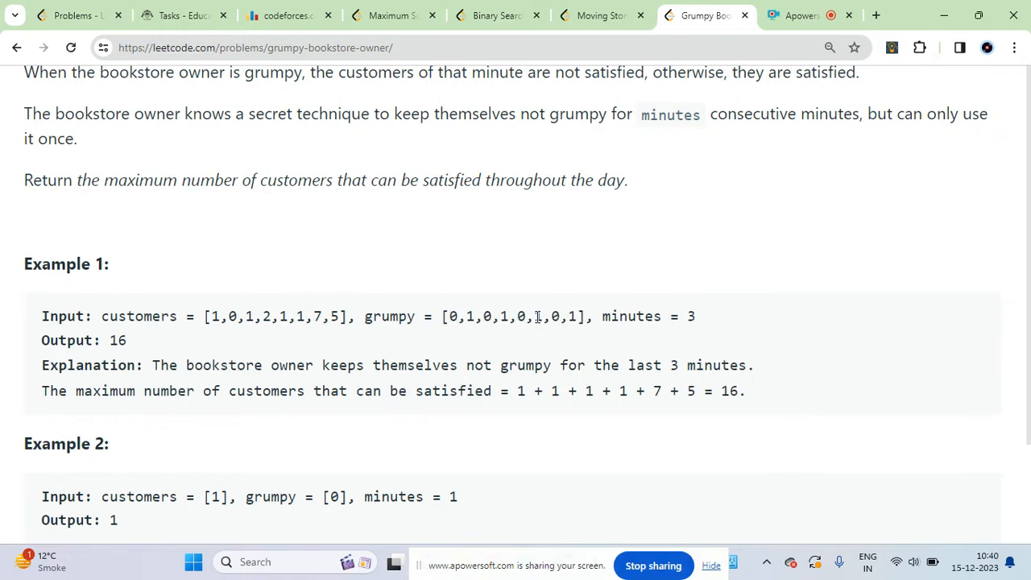
{"action": "left_click_drag", "start_coordinate": [533, 315], "coordinate": [577, 316]}
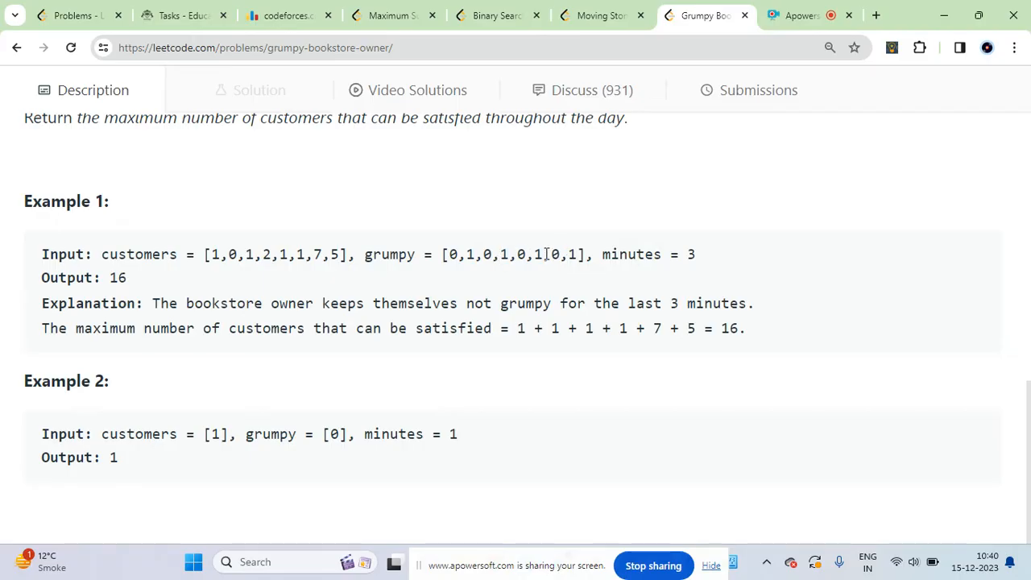
{"action": "mouse_move", "coordinate": [536, 257]}
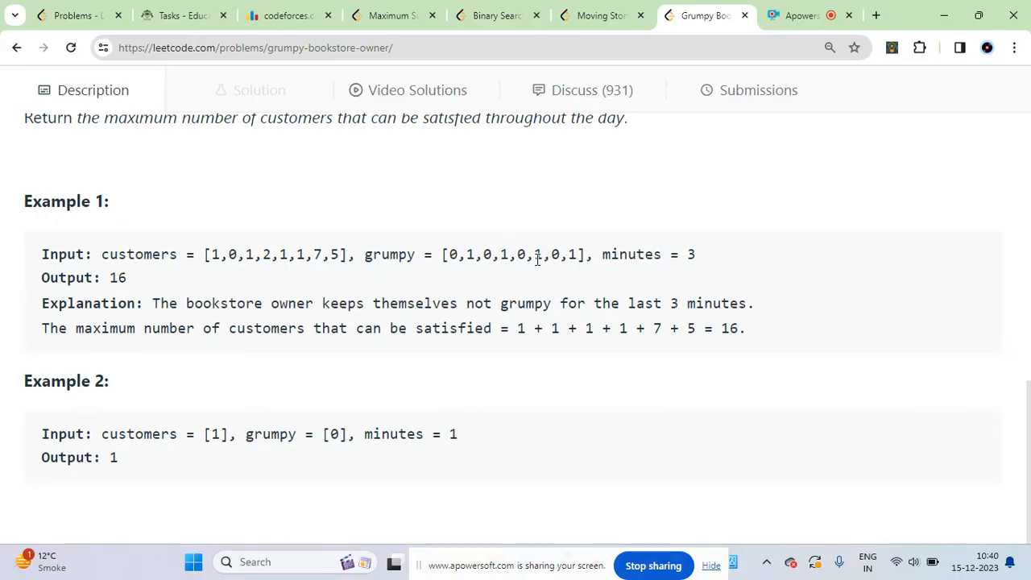
{"action": "left_click_drag", "start_coordinate": [447, 254], "coordinate": [509, 254]}
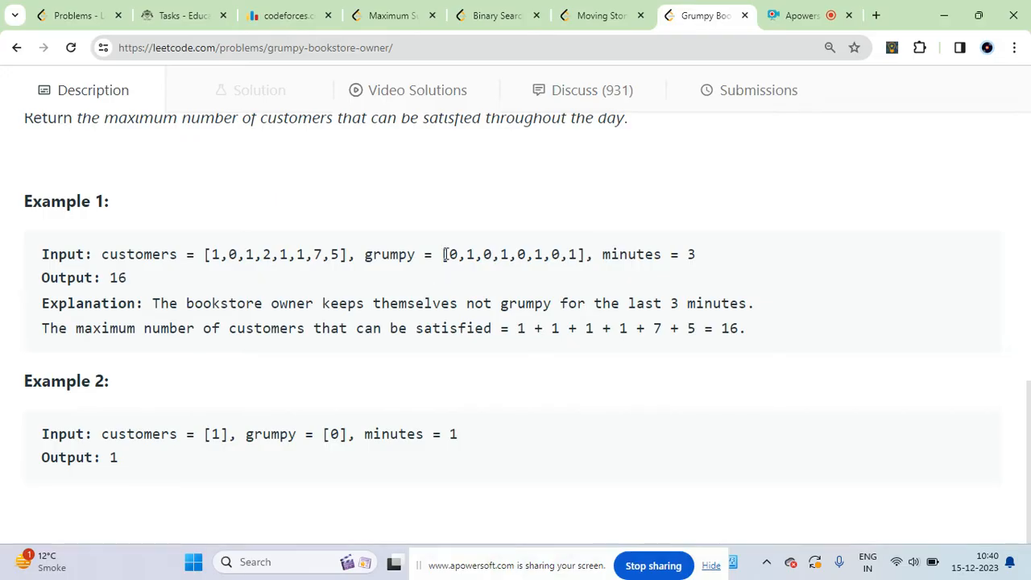
{"action": "left_click_drag", "start_coordinate": [441, 254], "coordinate": [514, 255]}
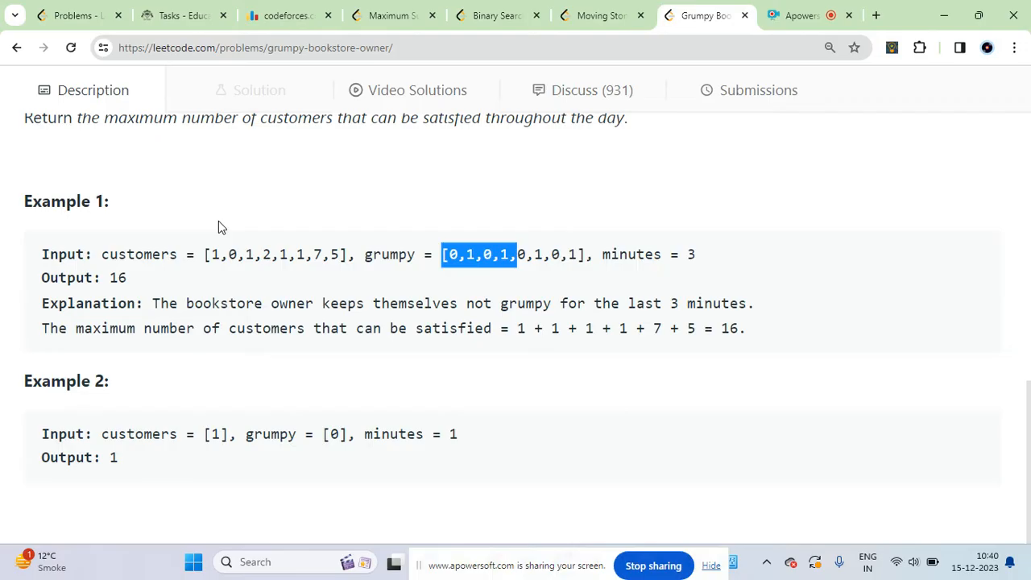
{"action": "mouse_move", "coordinate": [282, 241]}
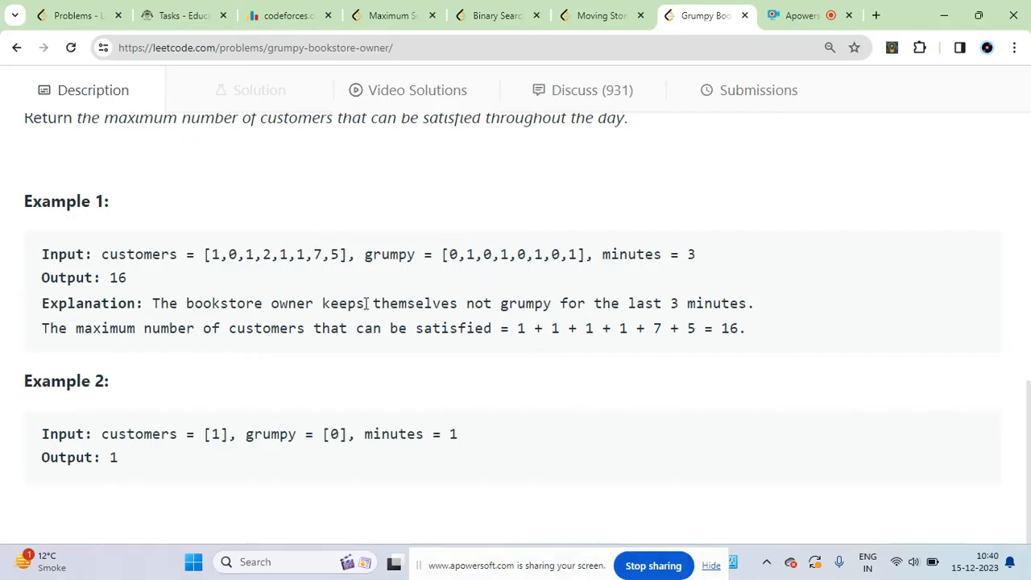
{"action": "mouse_move", "coordinate": [364, 245]}
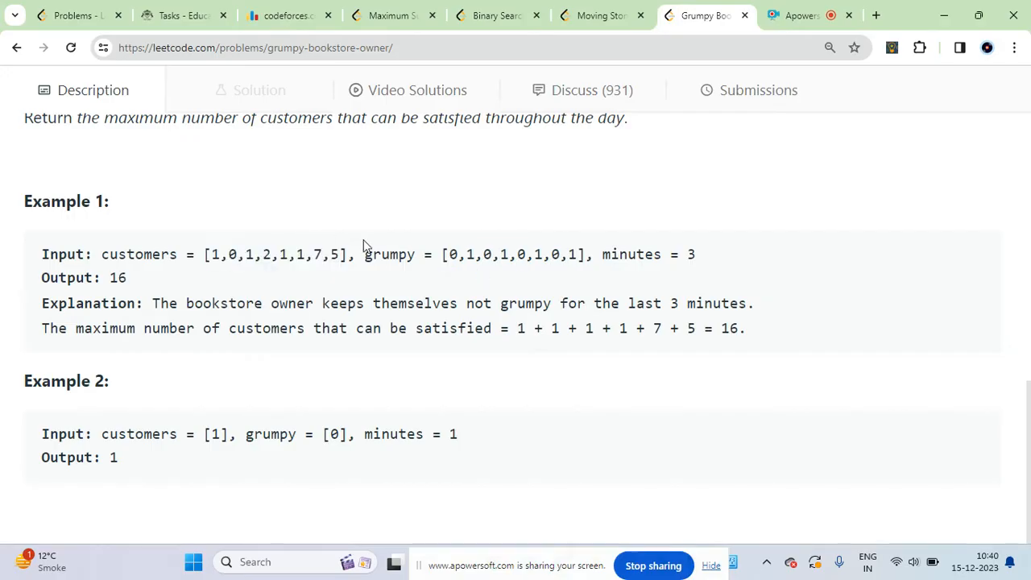
{"action": "left_click_drag", "start_coordinate": [206, 254], "coordinate": [339, 254]}
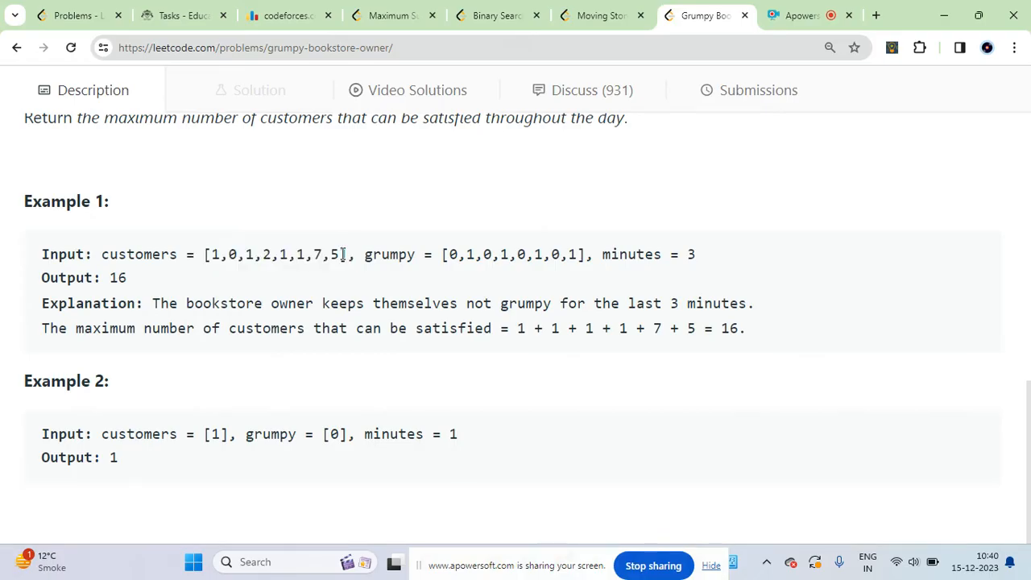
{"action": "mouse_move", "coordinate": [507, 261]}
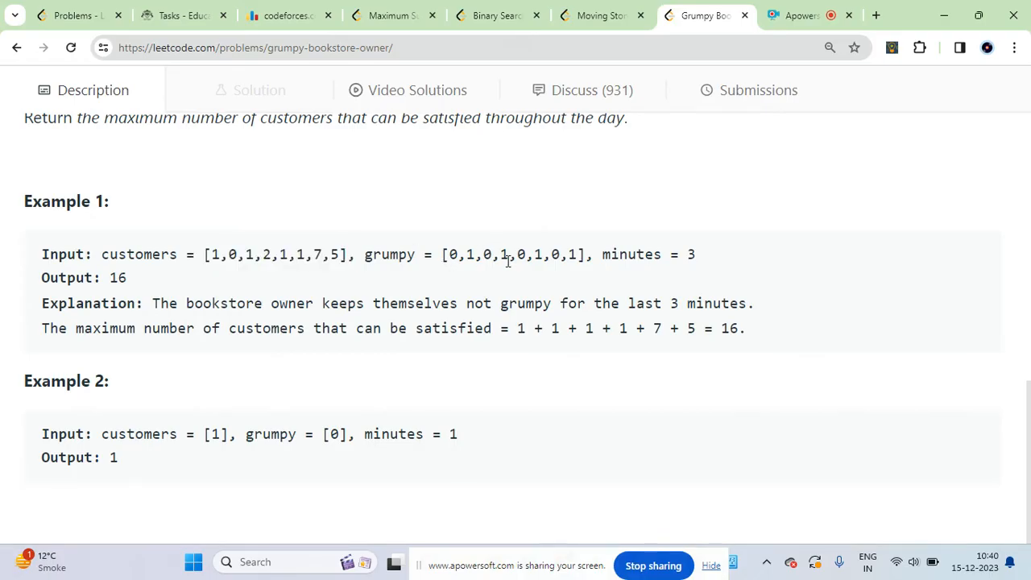
{"action": "left_click_drag", "start_coordinate": [449, 254], "coordinate": [577, 255]}
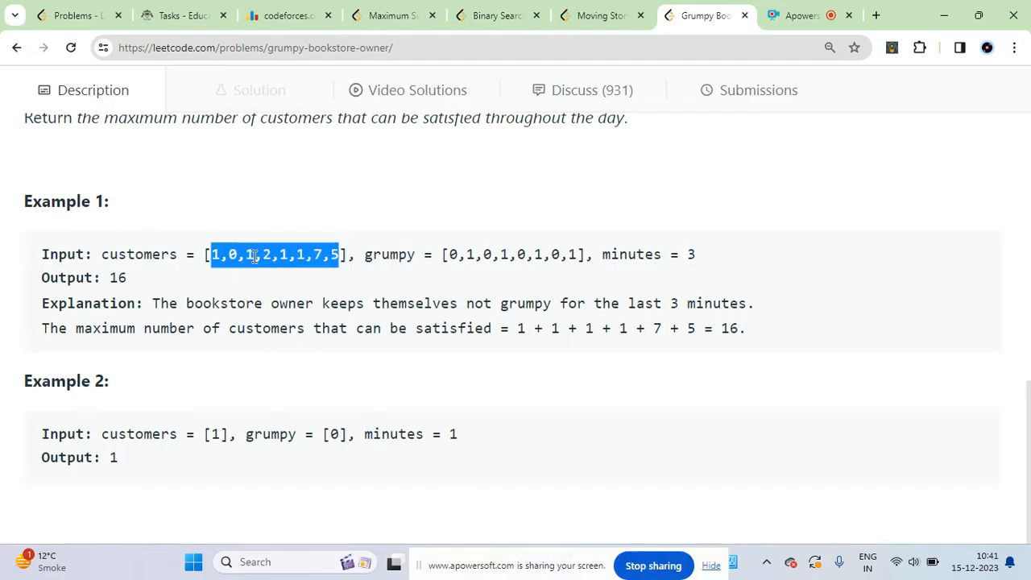
{"action": "left_click", "coordinate": [447, 262]}
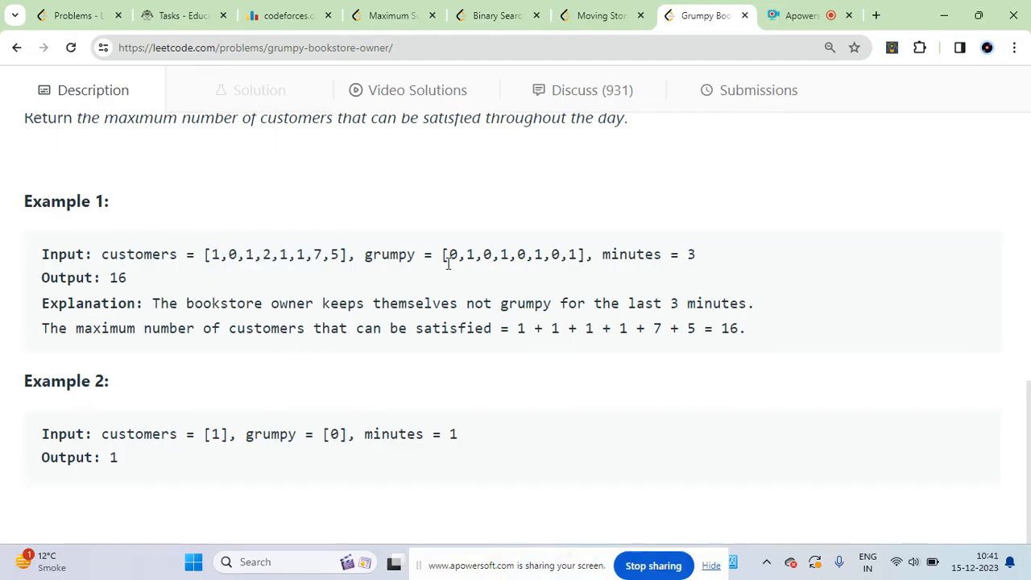
{"action": "left_click_drag", "start_coordinate": [450, 255], "coordinate": [577, 255]}
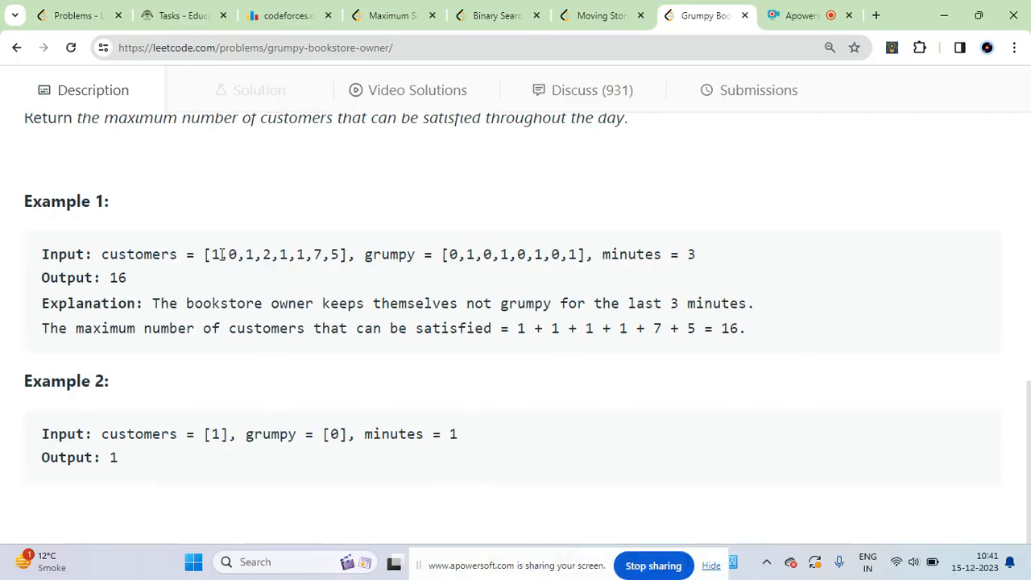
{"action": "left_click_drag", "start_coordinate": [208, 255], "coordinate": [340, 255]}
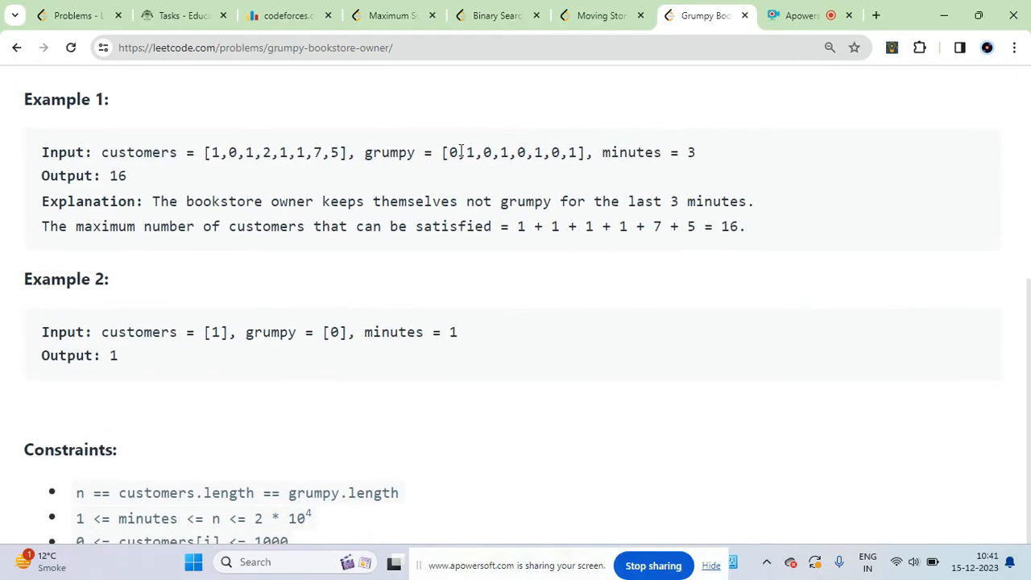
{"action": "left_click_drag", "start_coordinate": [448, 152], "coordinate": [579, 151]}
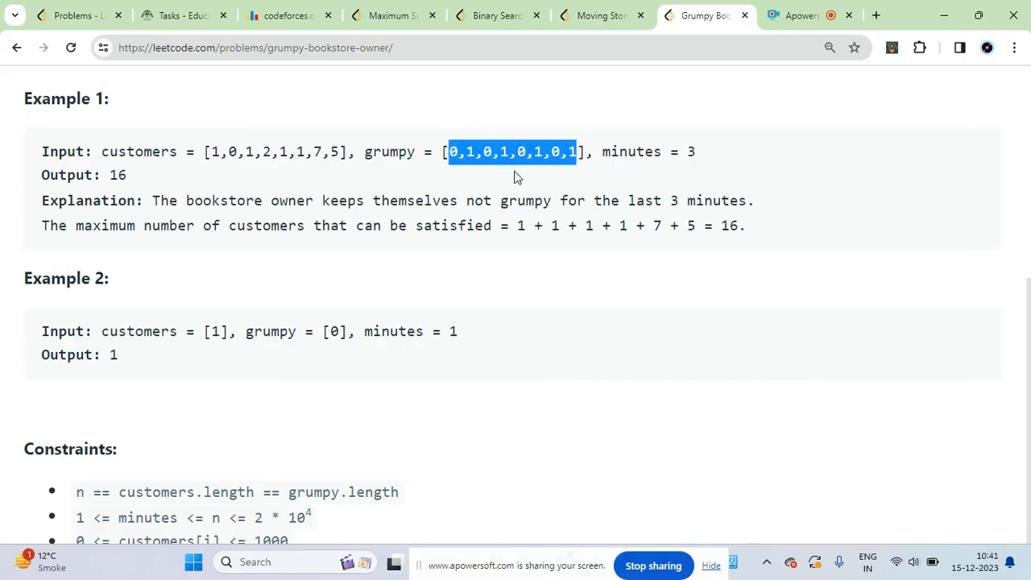
{"action": "mouse_move", "coordinate": [470, 190]}
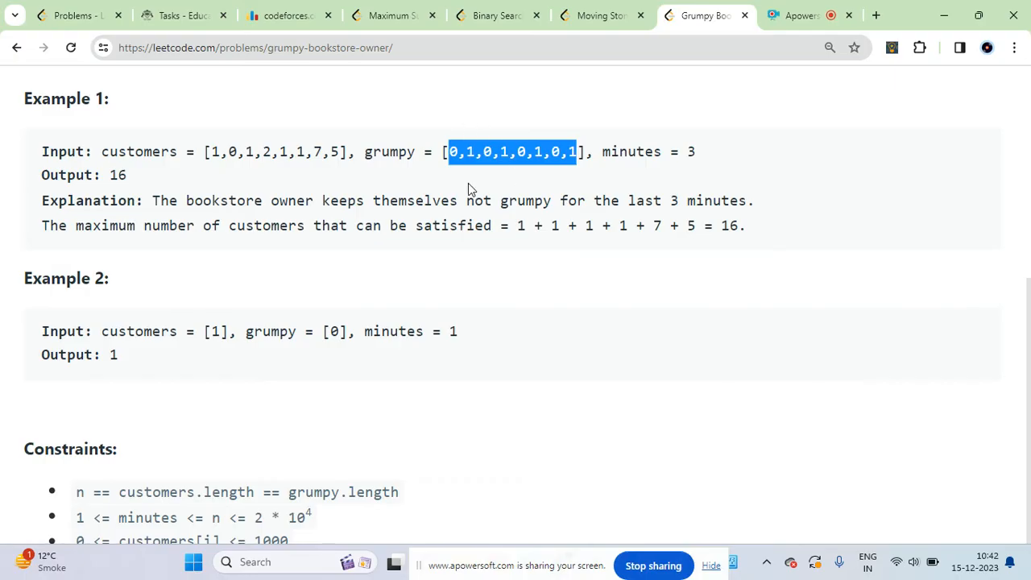
{"action": "left_click", "coordinate": [588, 151]}
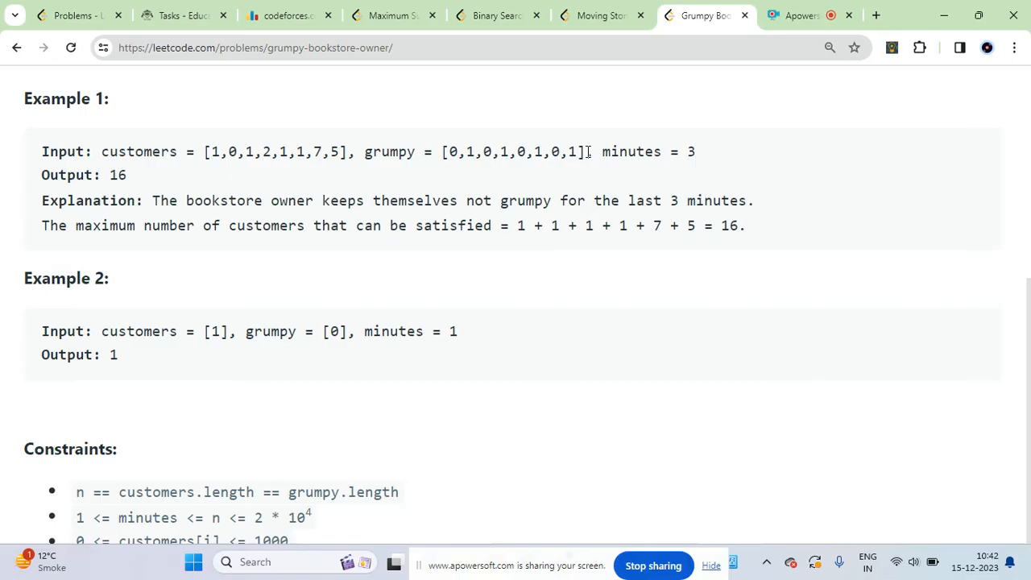
{"action": "mouse_move", "coordinate": [576, 152]}
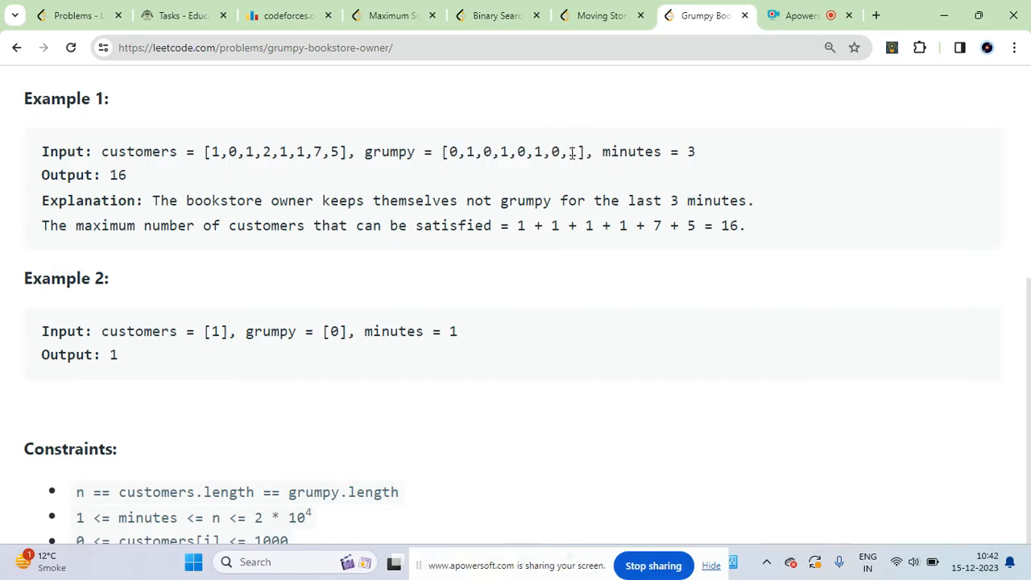
{"action": "left_click_drag", "start_coordinate": [443, 151], "coordinate": [576, 151]}
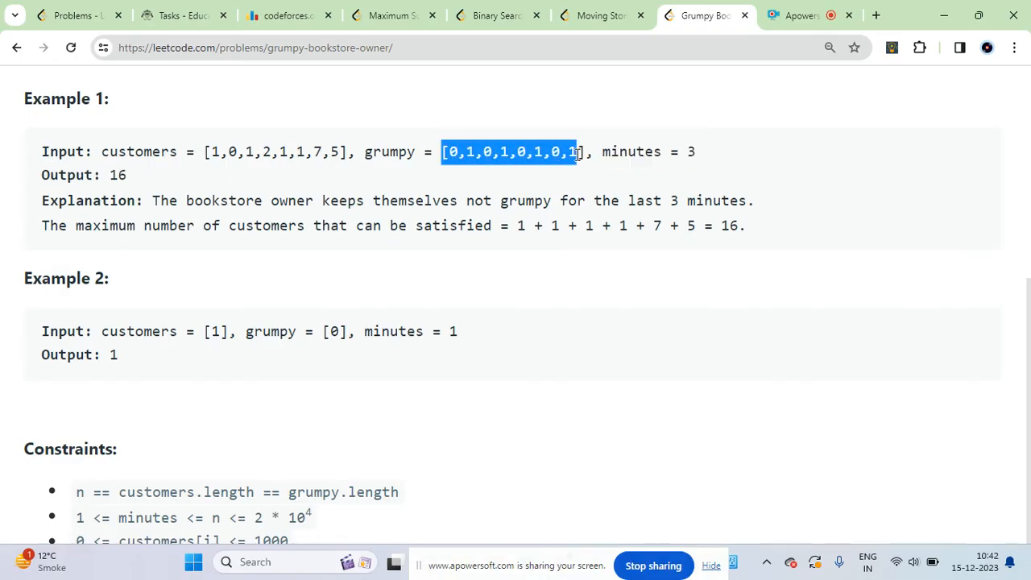
{"action": "left_click", "coordinate": [588, 151]}
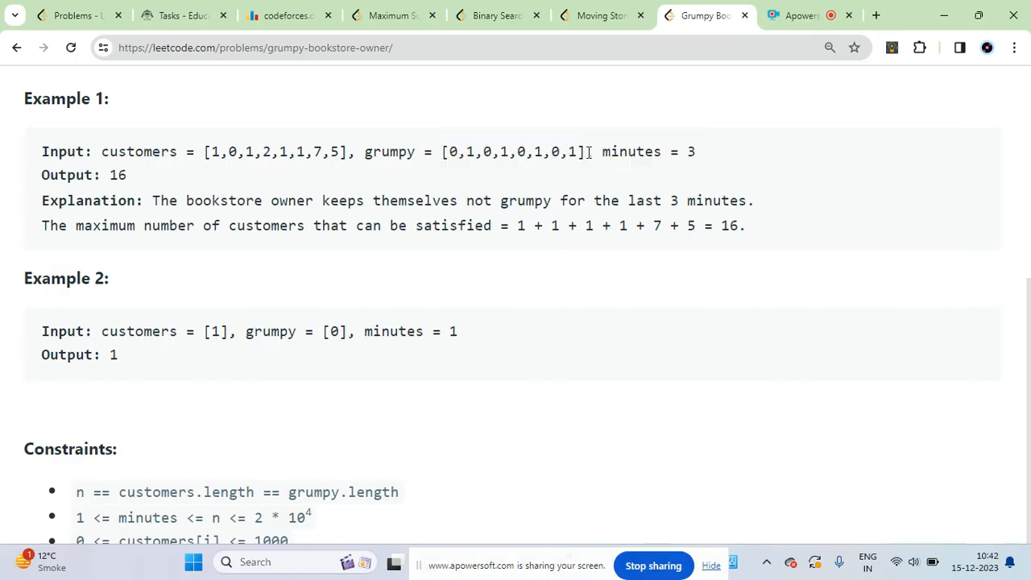
{"action": "left_click_drag", "start_coordinate": [441, 151], "coordinate": [593, 152]}
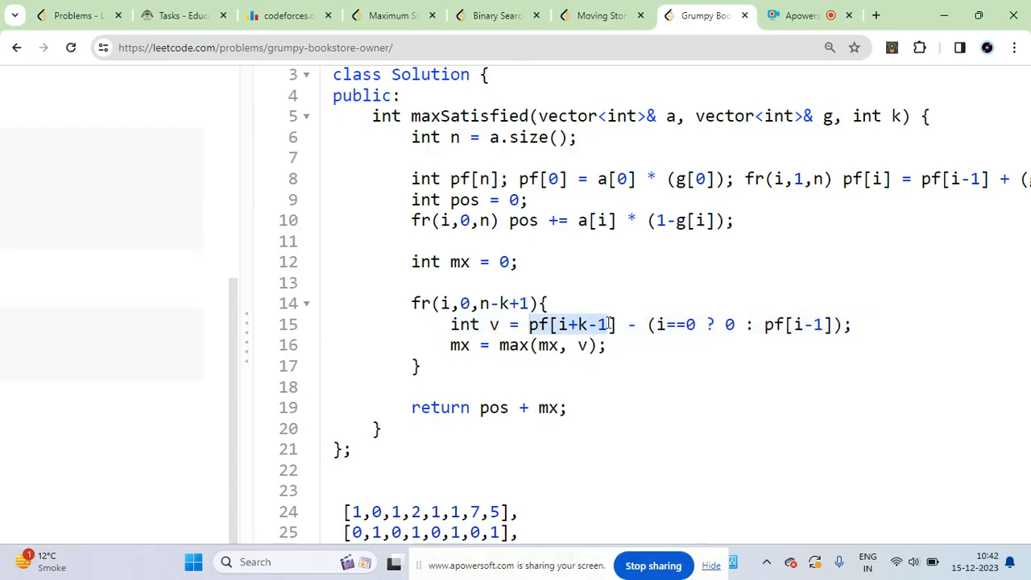
- Comment out the Example 1 notes and submit the maxSatisfied C++ solution
{"action": "scroll", "scroll_direction": "down", "scroll_amount": 3}
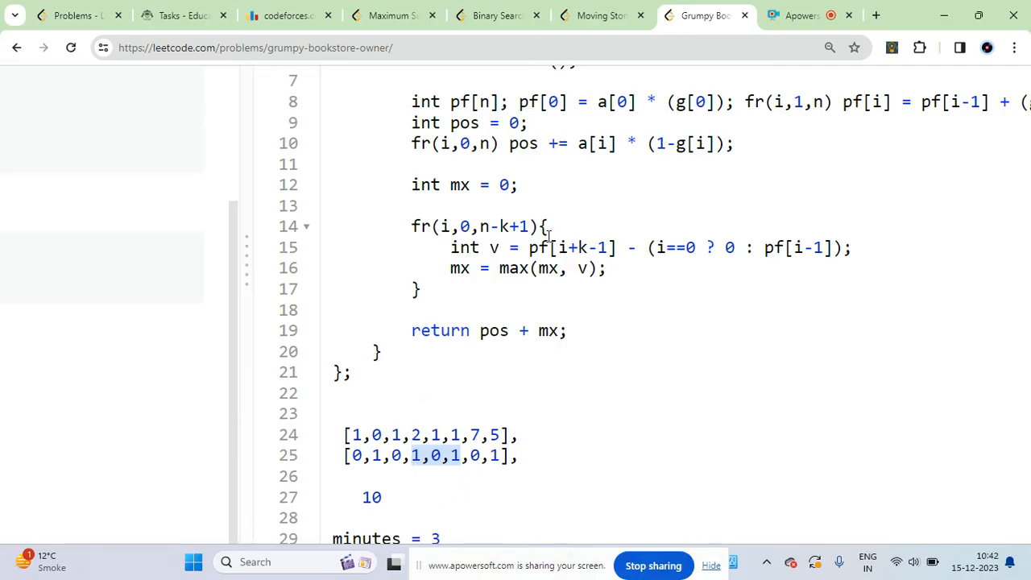
{"action": "left_click", "coordinate": [618, 248]}
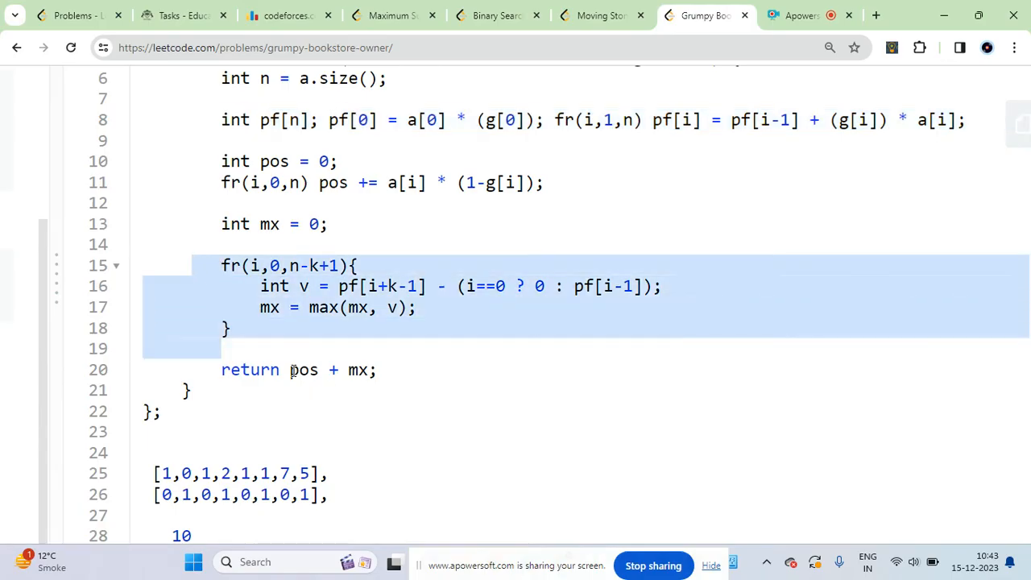
{"action": "left_click", "coordinate": [879, 521]}
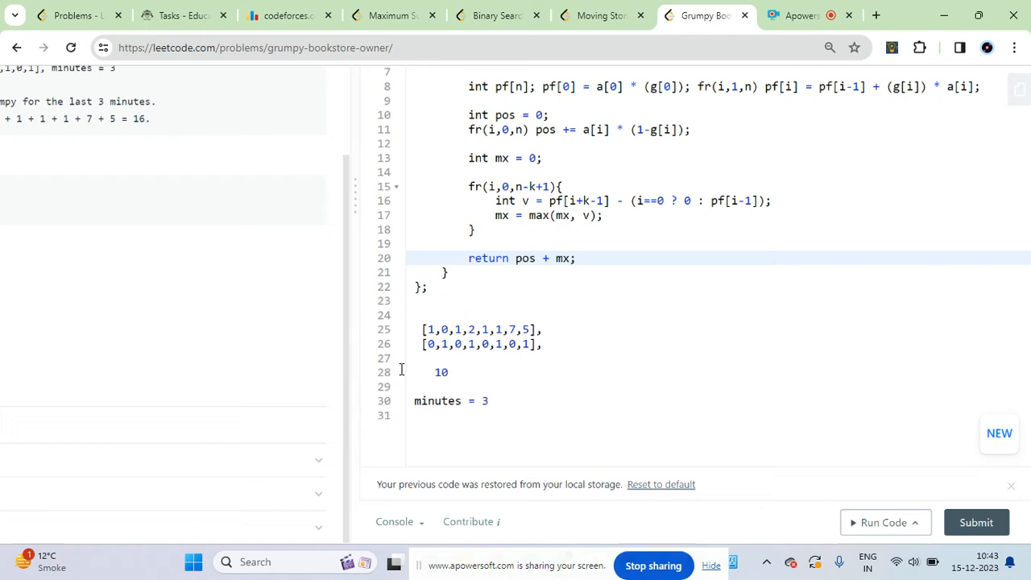
{"action": "key", "text": "ctrl+/"}
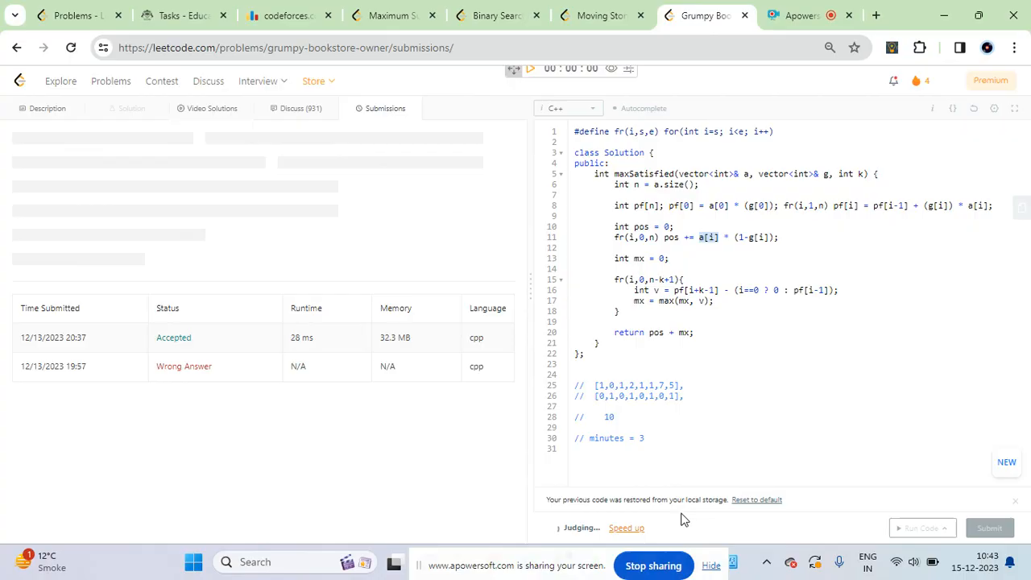
- View the Accepted 27 ms verdict and return to the problem description
{"action": "left_click", "coordinate": [989, 528]}
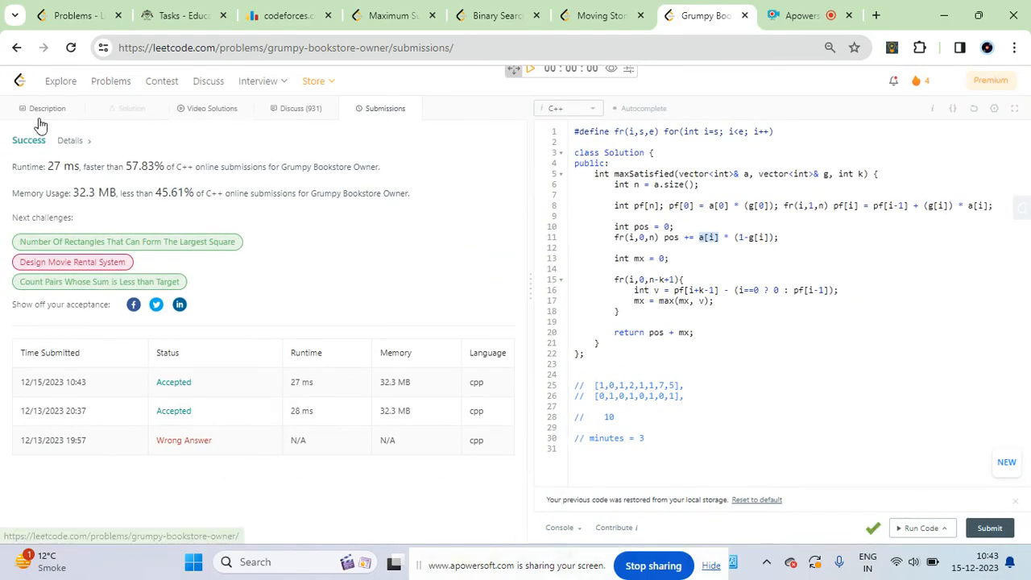
{"action": "left_click", "coordinate": [47, 108]}
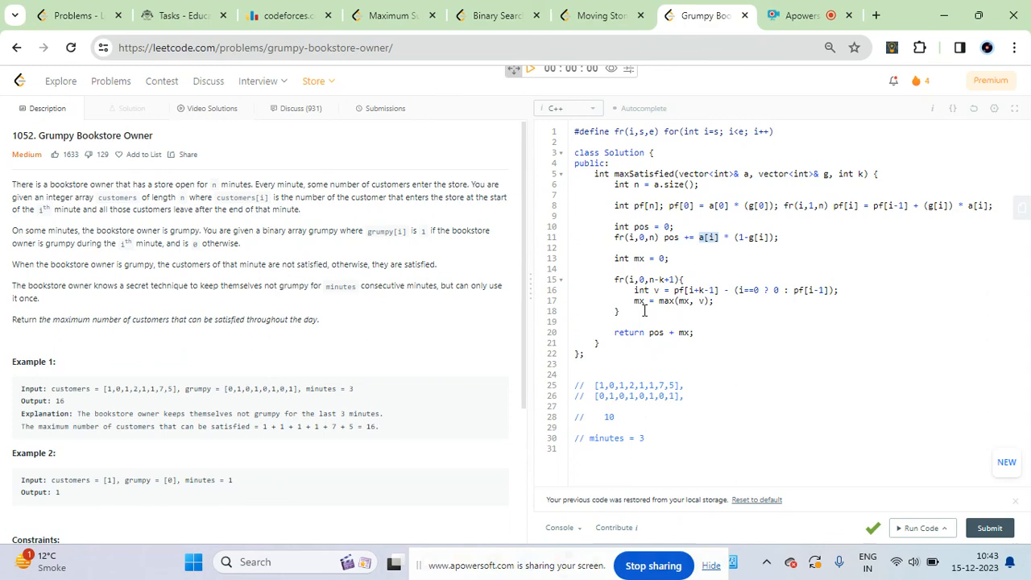